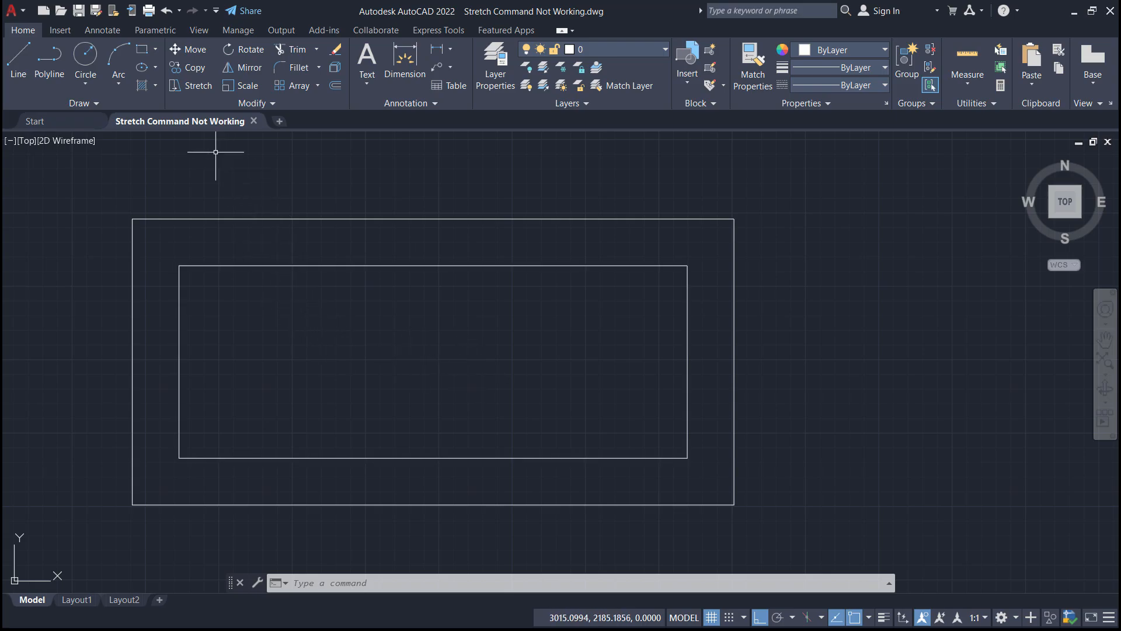
pyautogui.moveTo(198, 85)
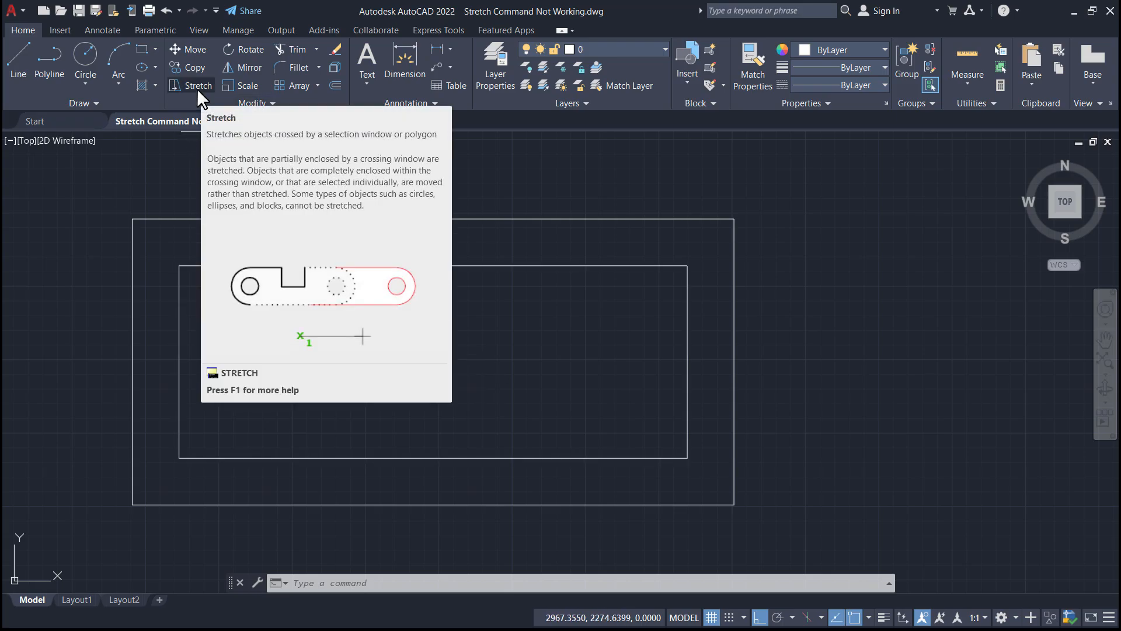
# - Cancel a first Stretch attempt after its base point, then start Stretch again
pyautogui.click(198, 86)
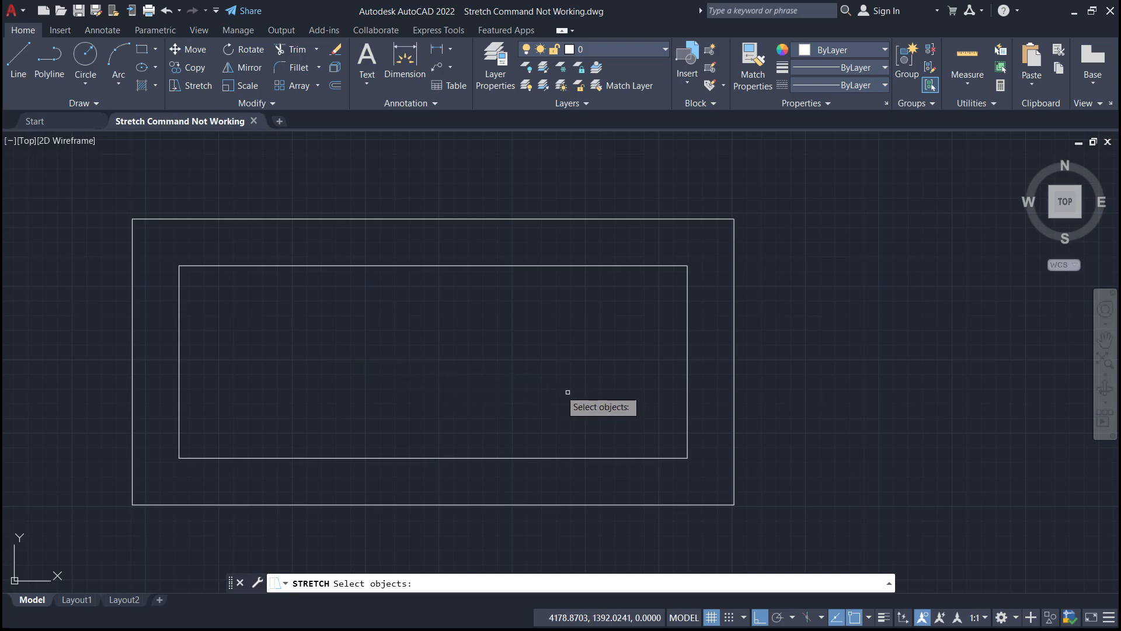
pyautogui.moveTo(721, 547)
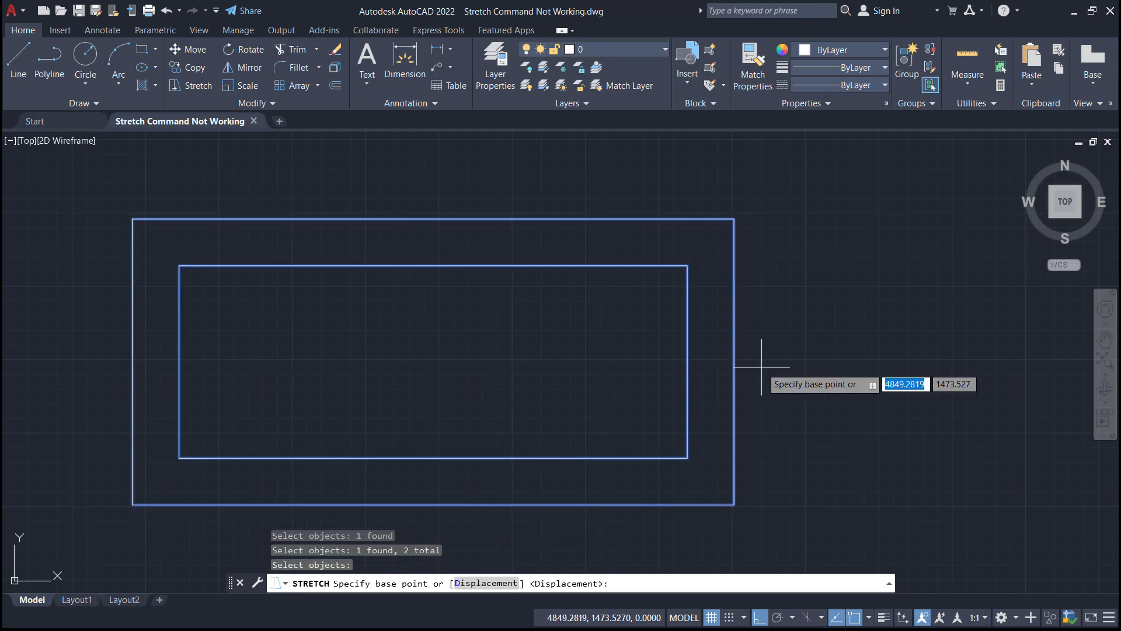
pyautogui.click(761, 345)
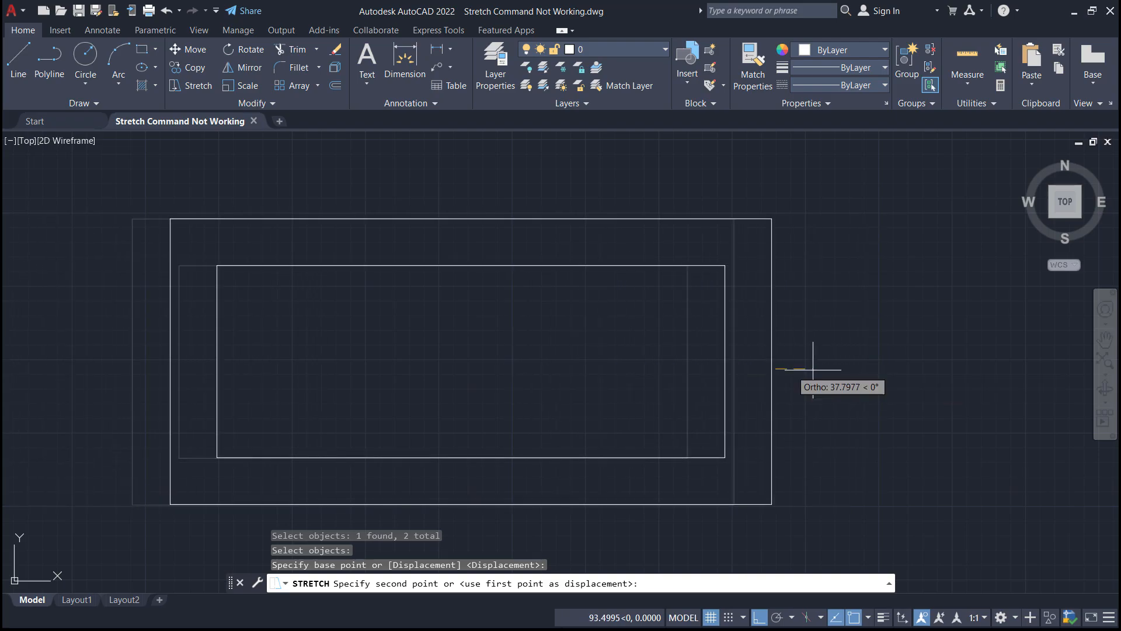
pyautogui.press('Escape')
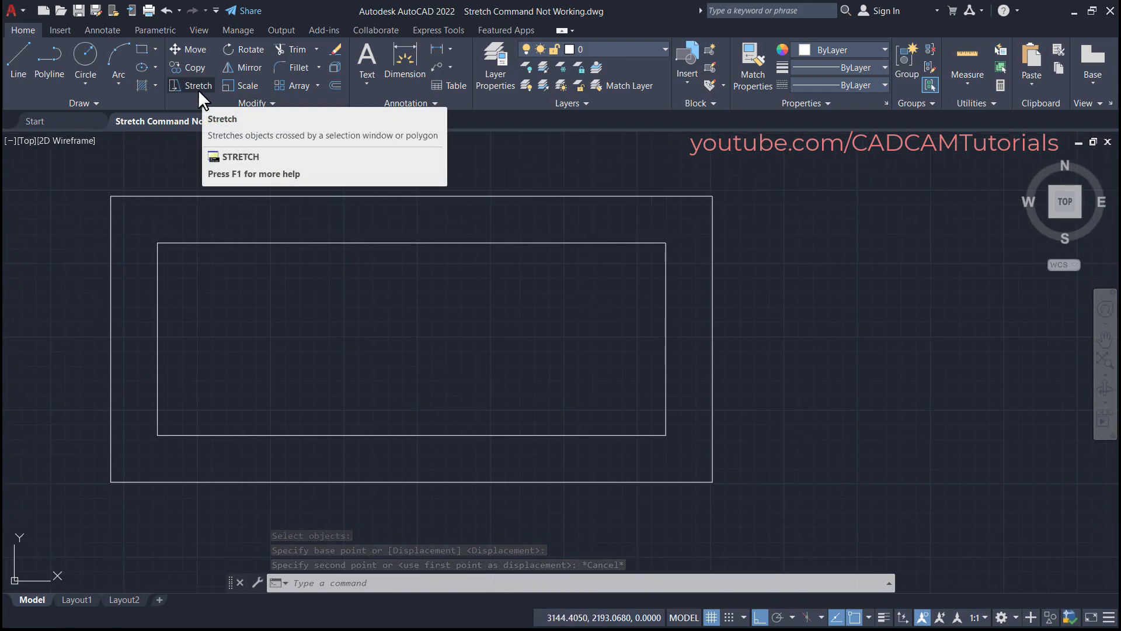
pyautogui.click(197, 86)
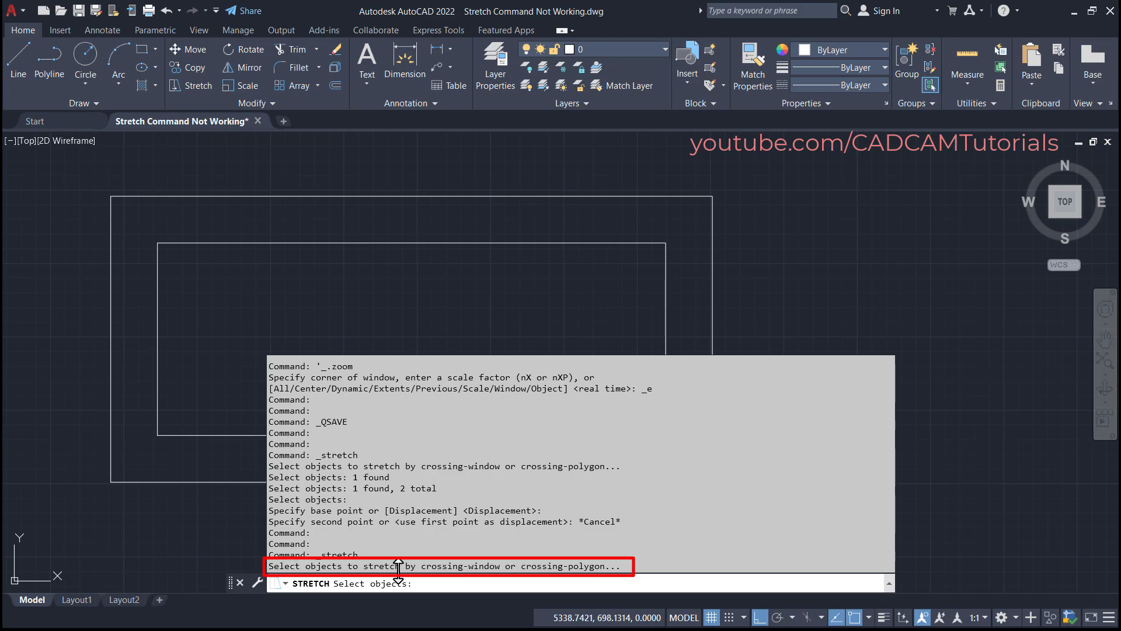
pyautogui.moveTo(528, 571)
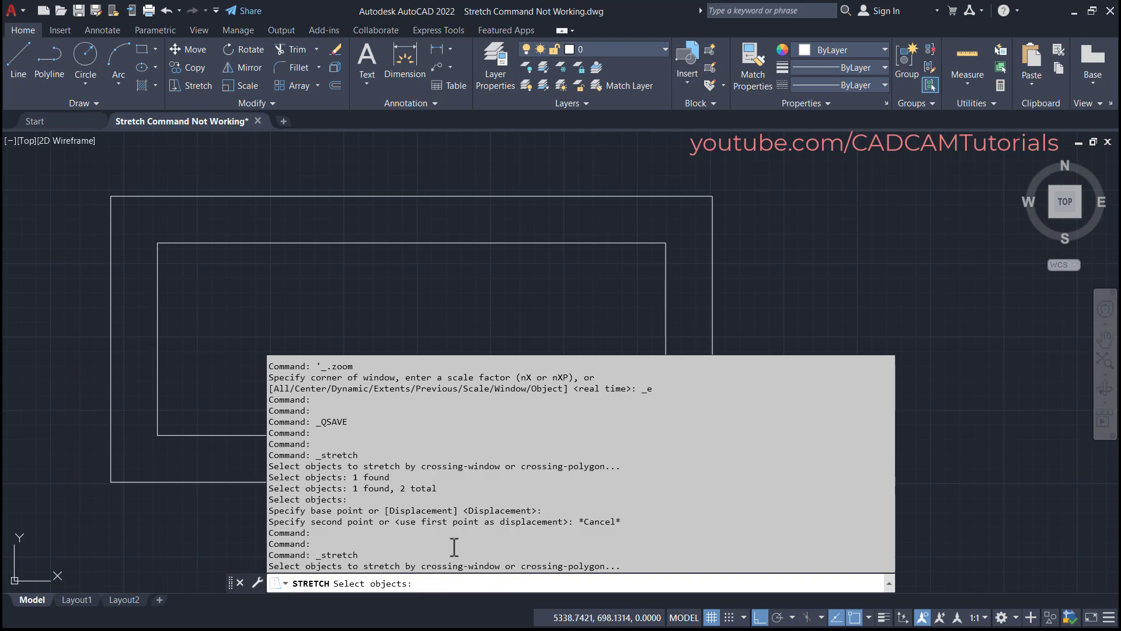
pyautogui.moveTo(517, 558)
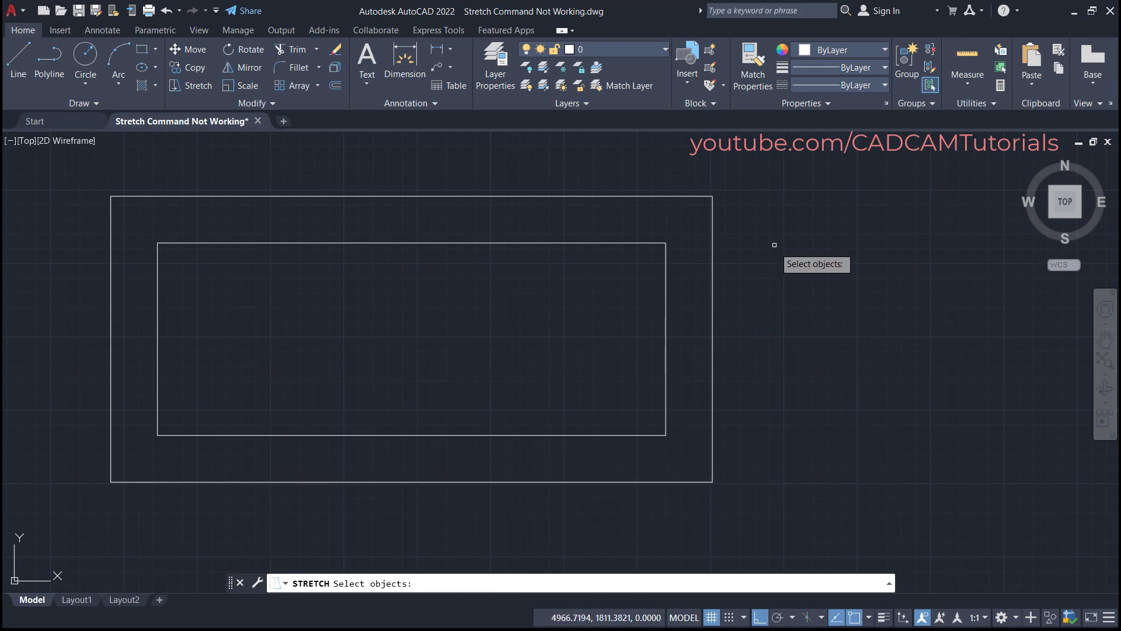
# - Place the first crossing-window corner to the right of the rectangles, above their right sides
pyautogui.click(773, 244)
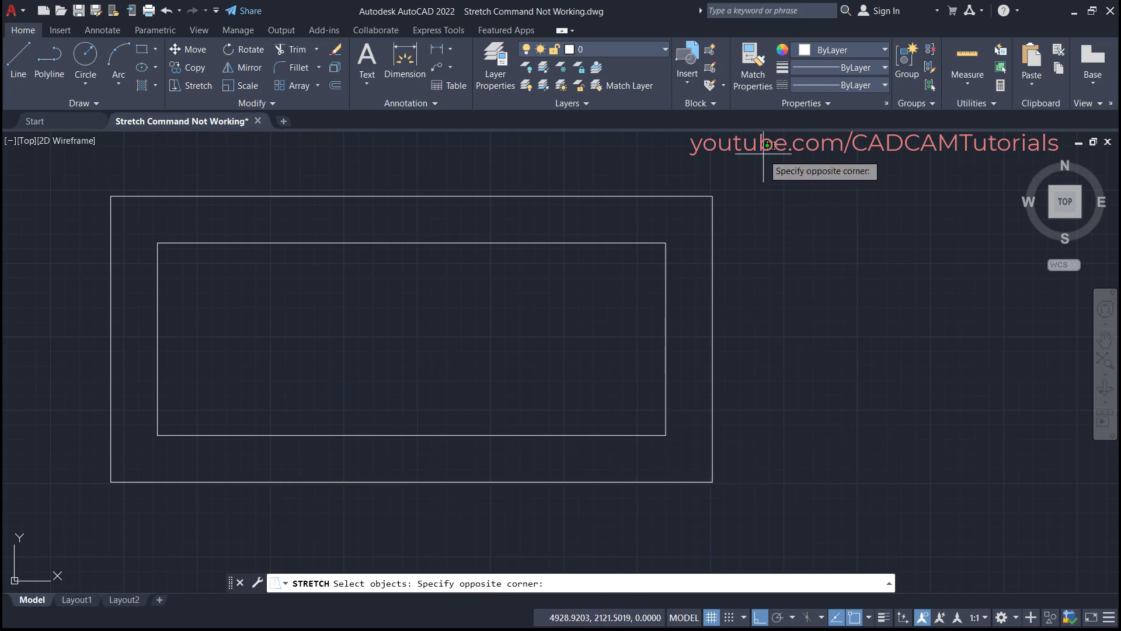
pyautogui.moveTo(574, 497)
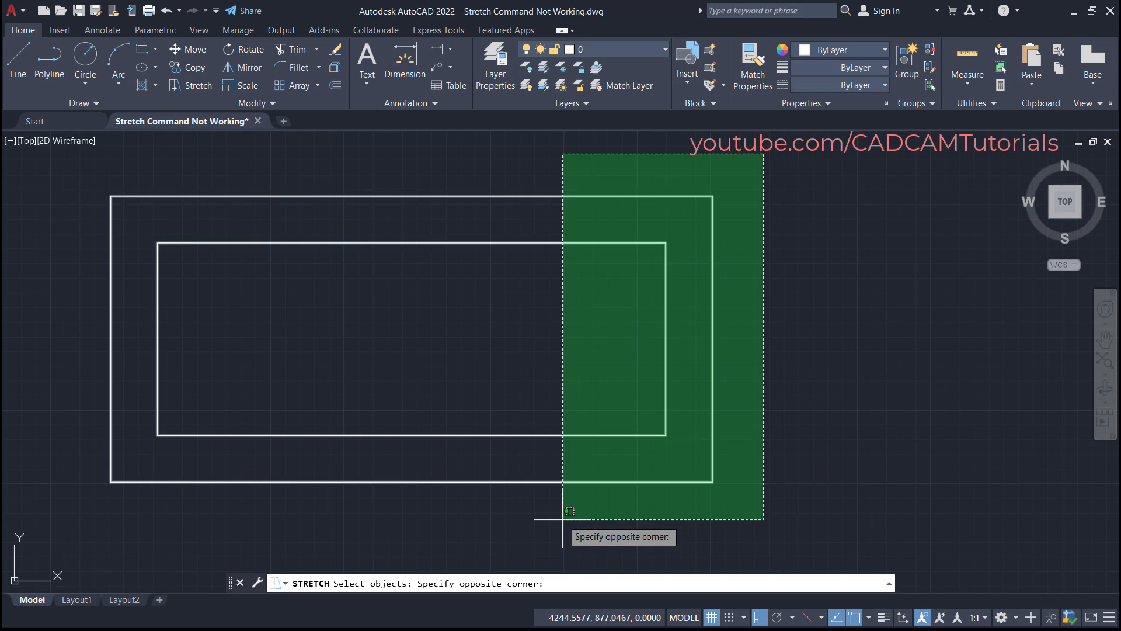
pyautogui.moveTo(882, 491)
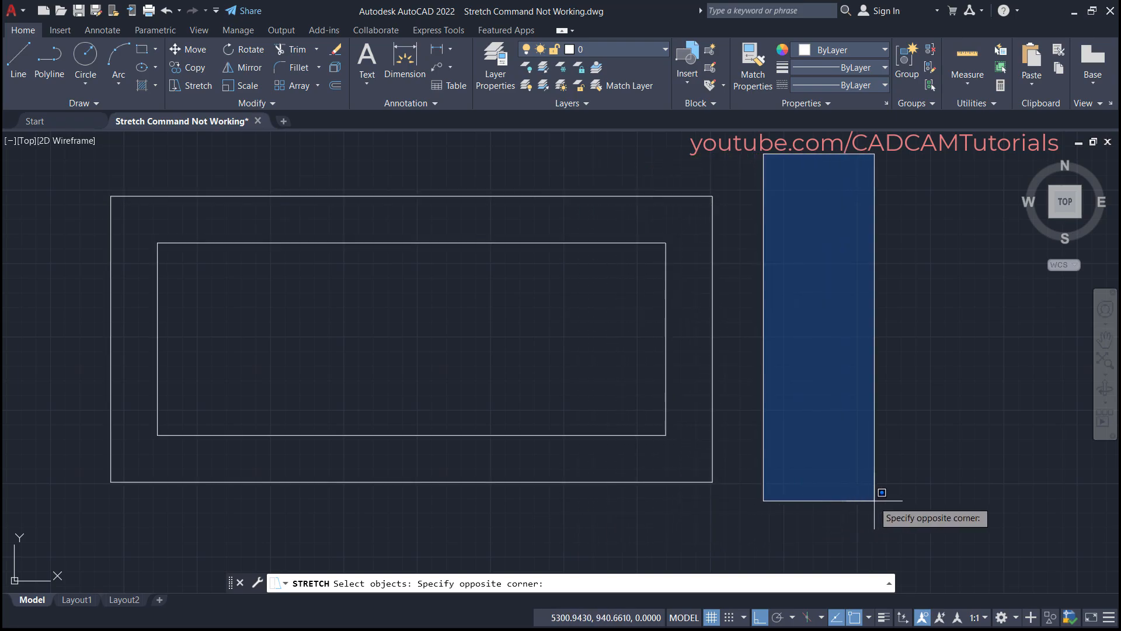
pyautogui.moveTo(974, 491)
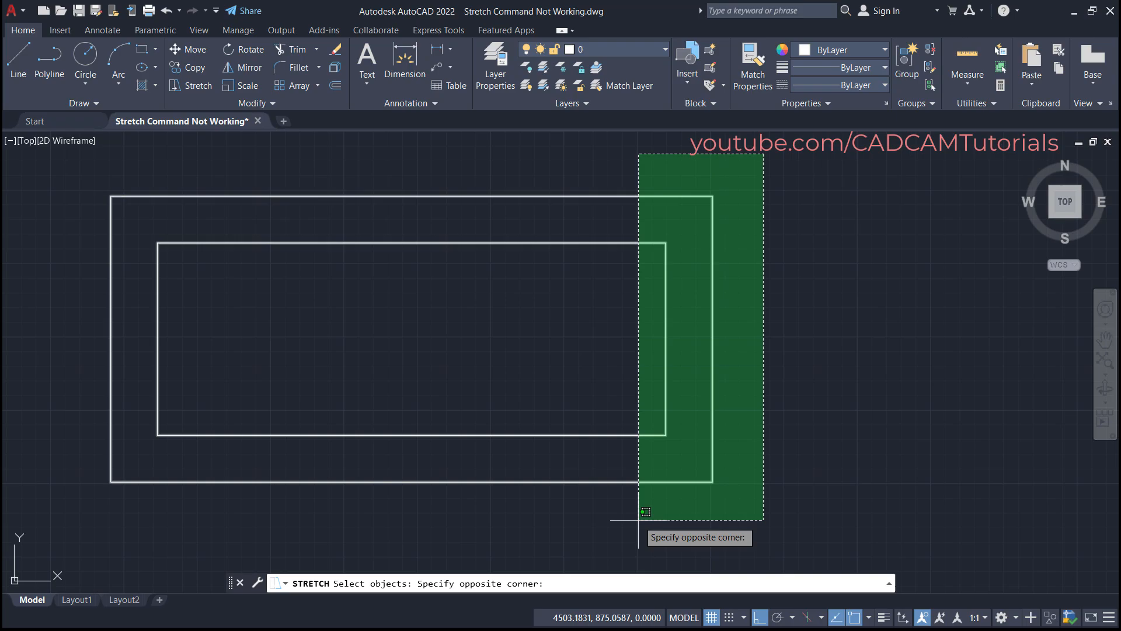
pyautogui.moveTo(601, 512)
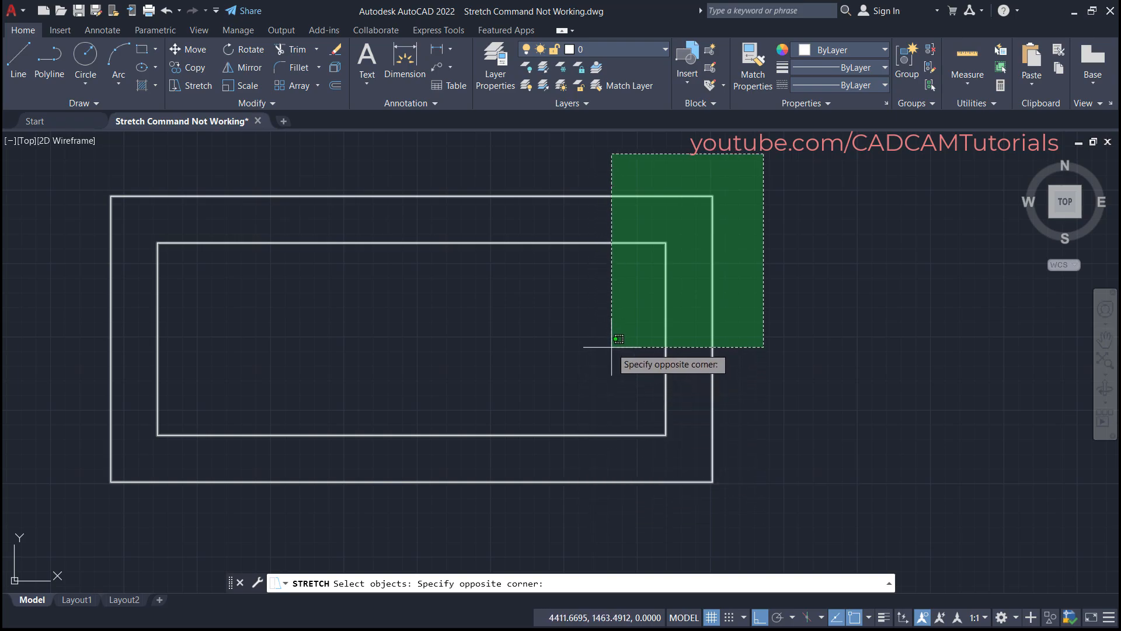
pyautogui.moveTo(607, 338)
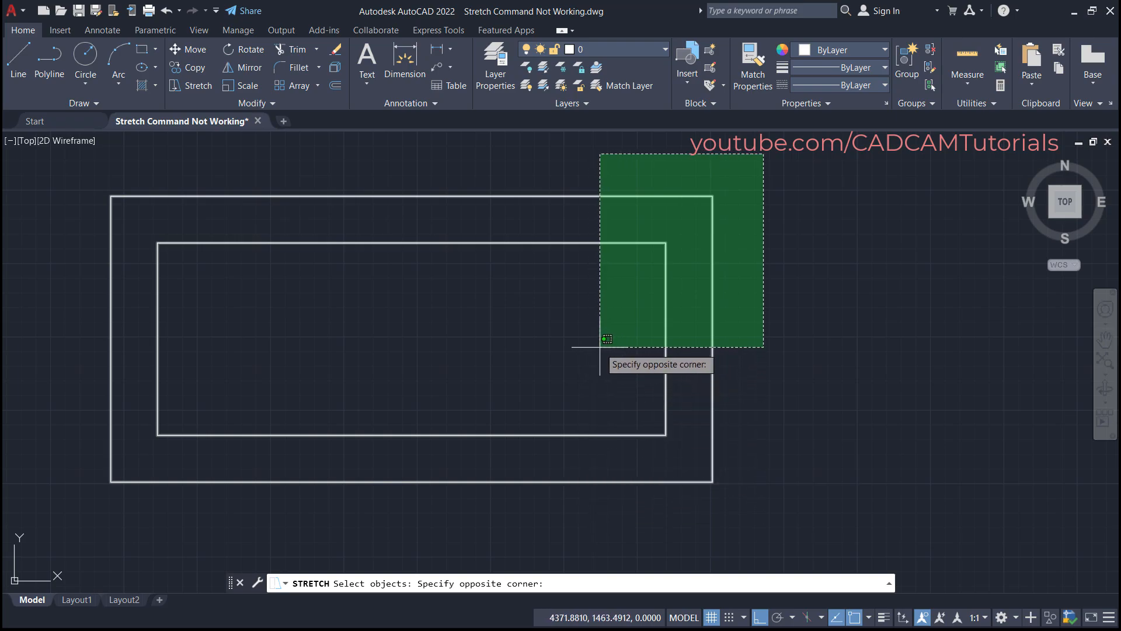
pyautogui.click(598, 351)
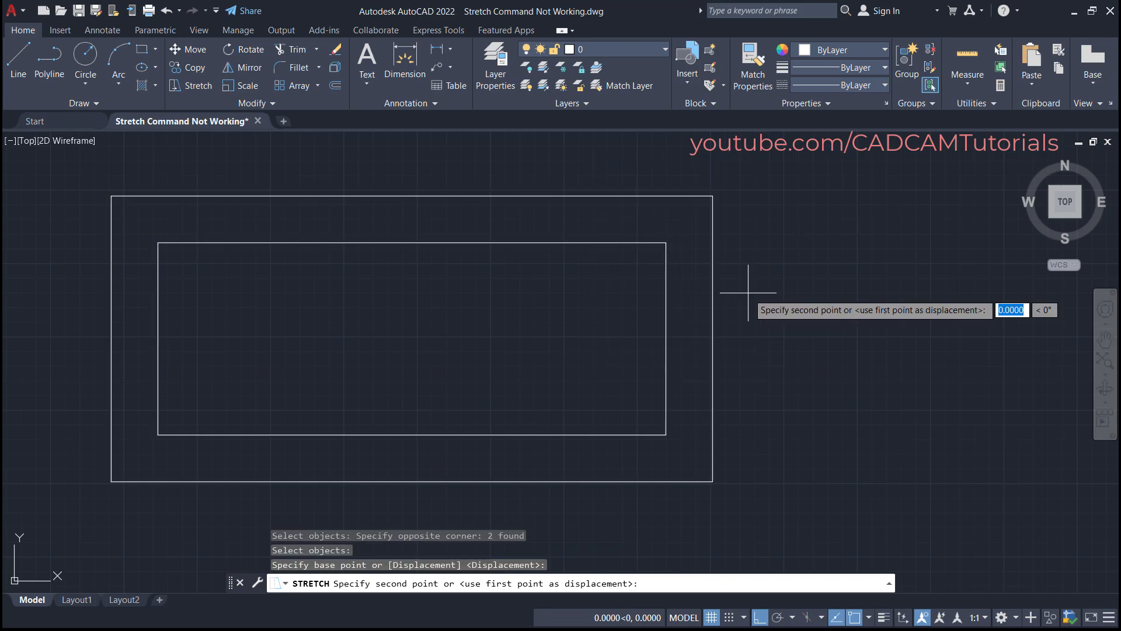
pyautogui.moveTo(857, 286)
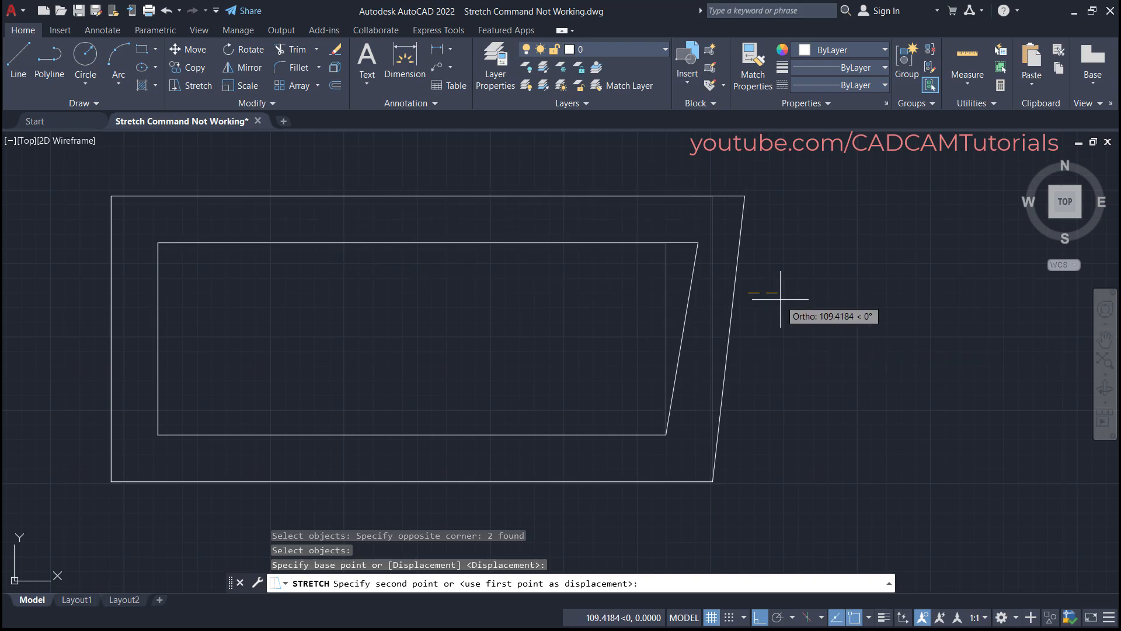
pyautogui.press('Escape')
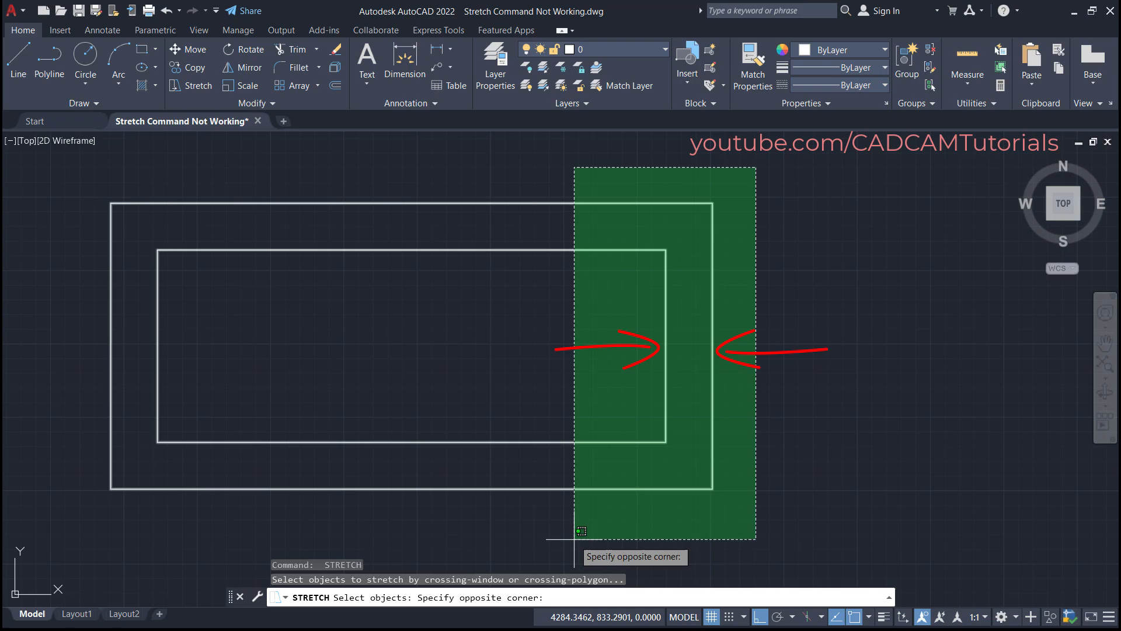
# - Close the crossing window over both right sides and stretch them 300 to the right
pyautogui.click(773, 372)
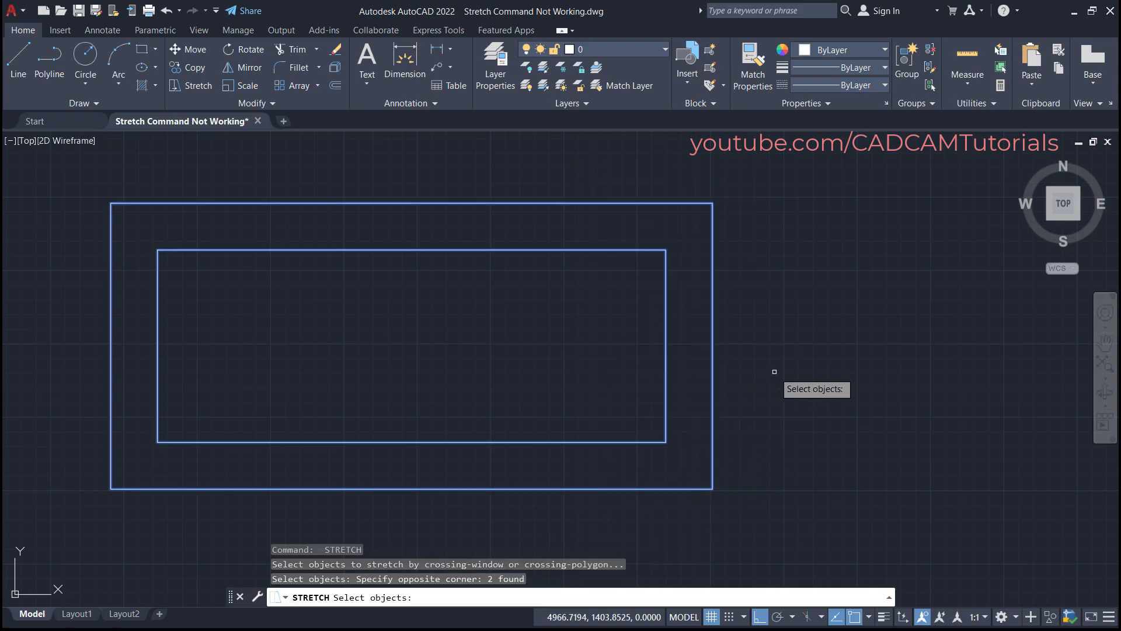
pyautogui.click(774, 370)
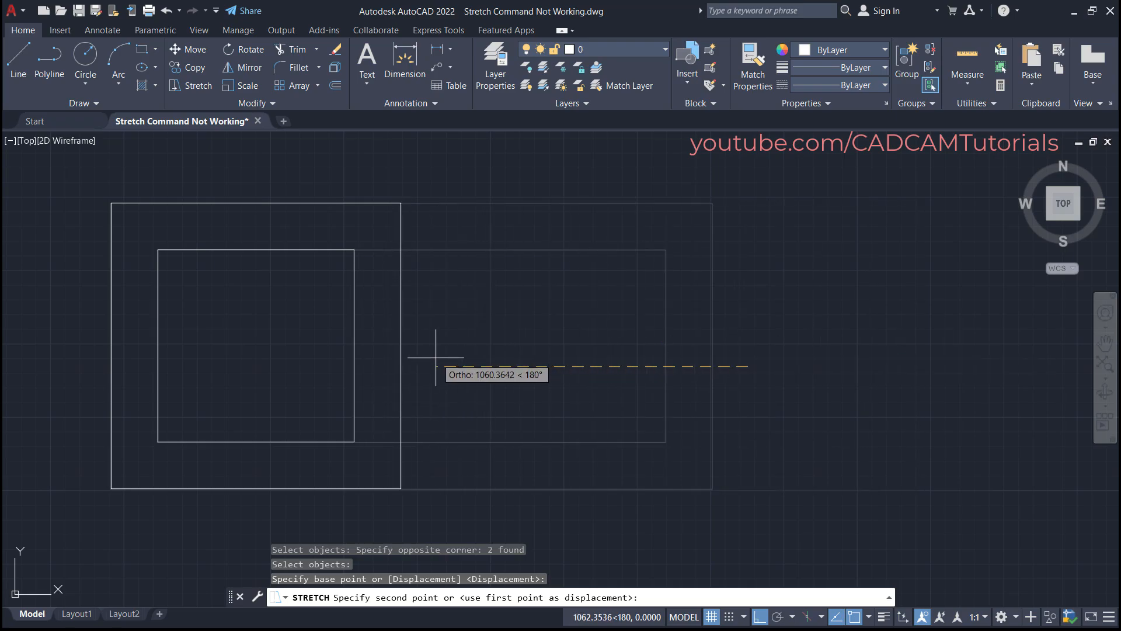
pyautogui.moveTo(847, 348)
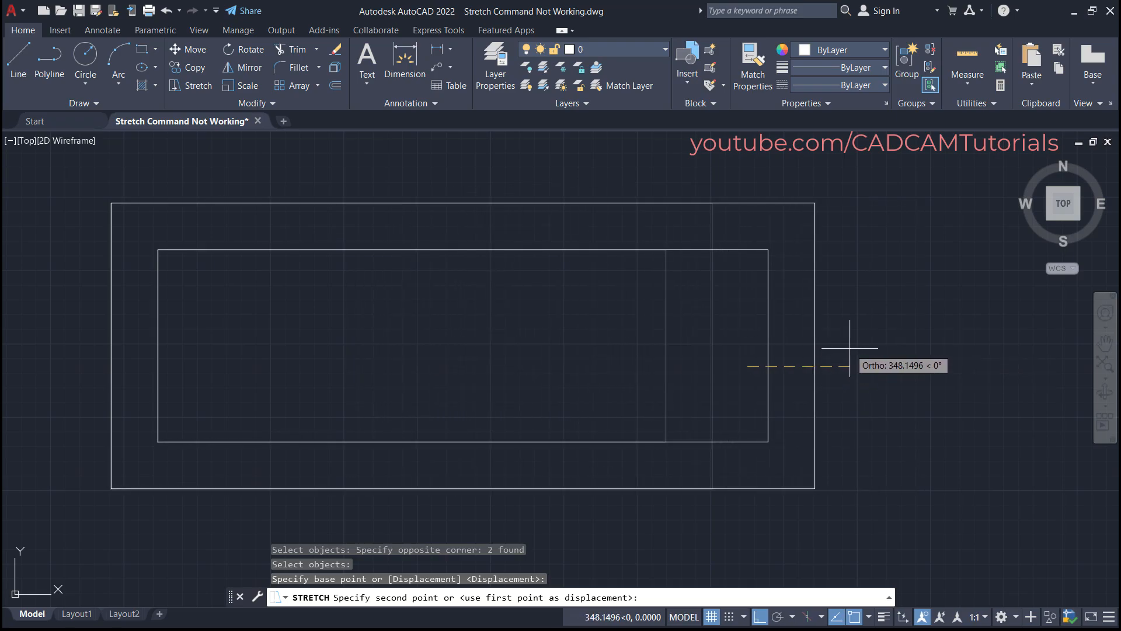
pyautogui.write('300')
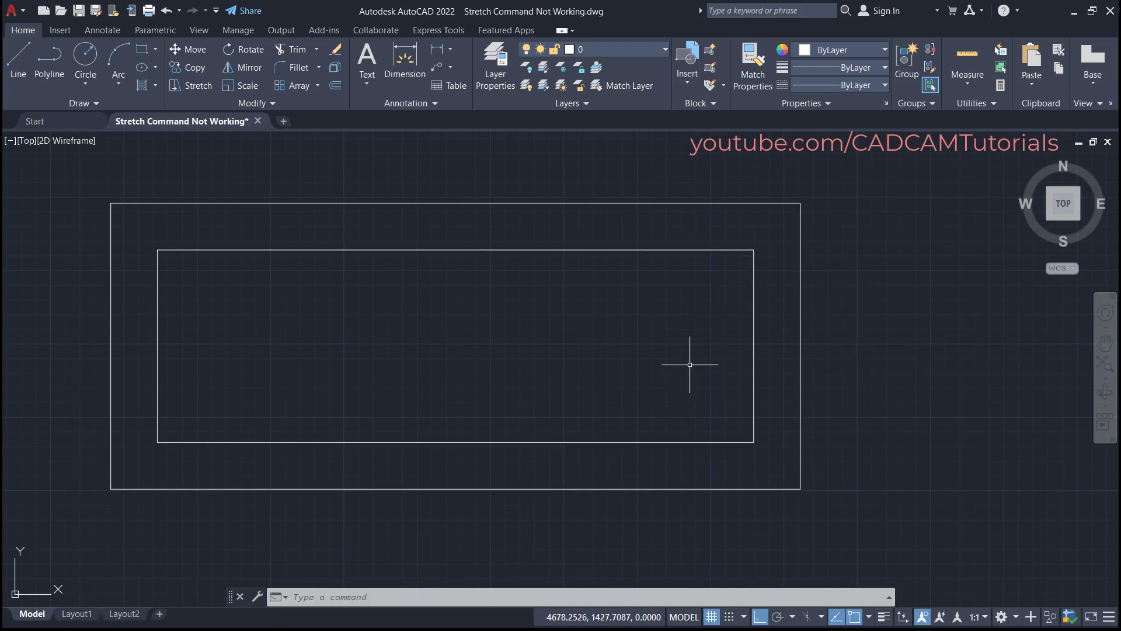
pyautogui.moveTo(685, 366)
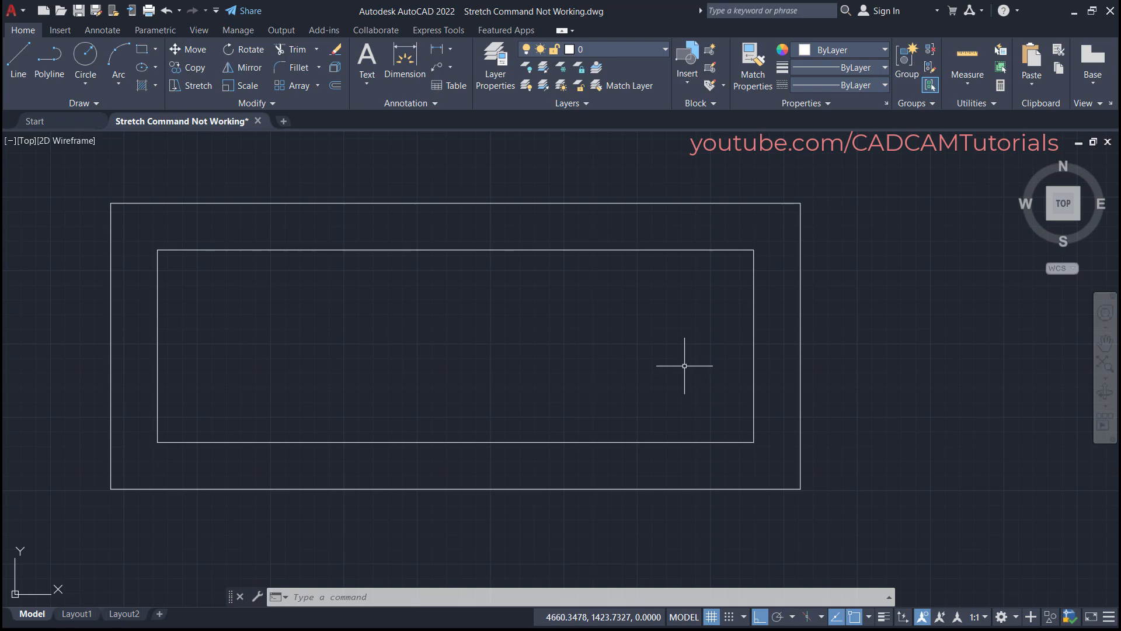
# - Stretch again with the Crossing option and pull both right sides back left
pyautogui.click(197, 85)
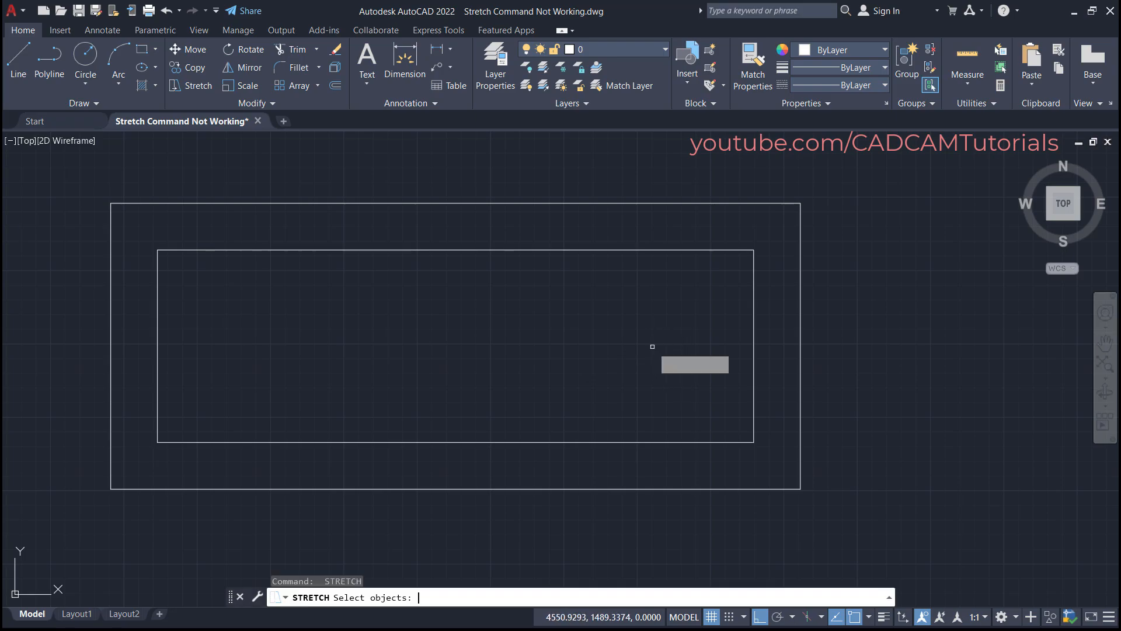
pyautogui.write('c')
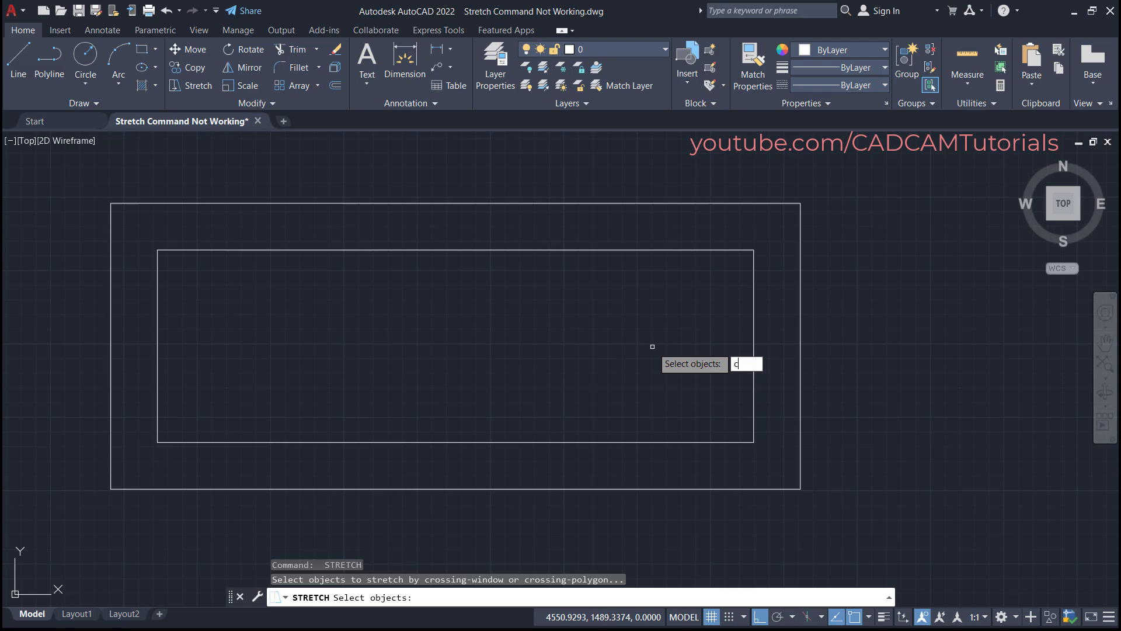
pyautogui.press('enter')
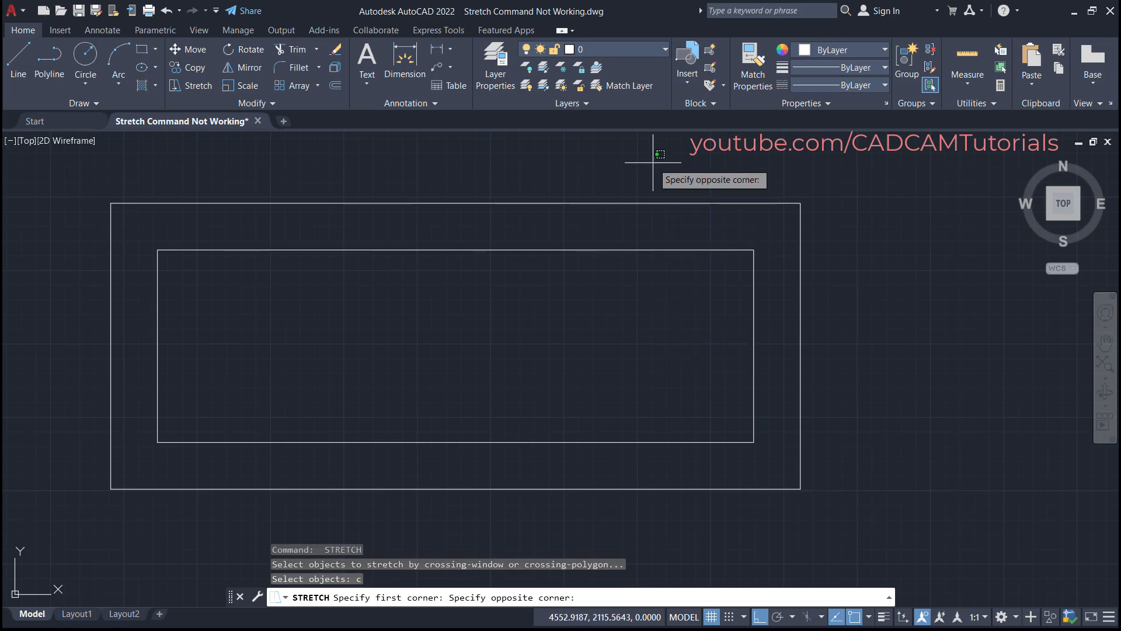
pyautogui.moveTo(453, 520)
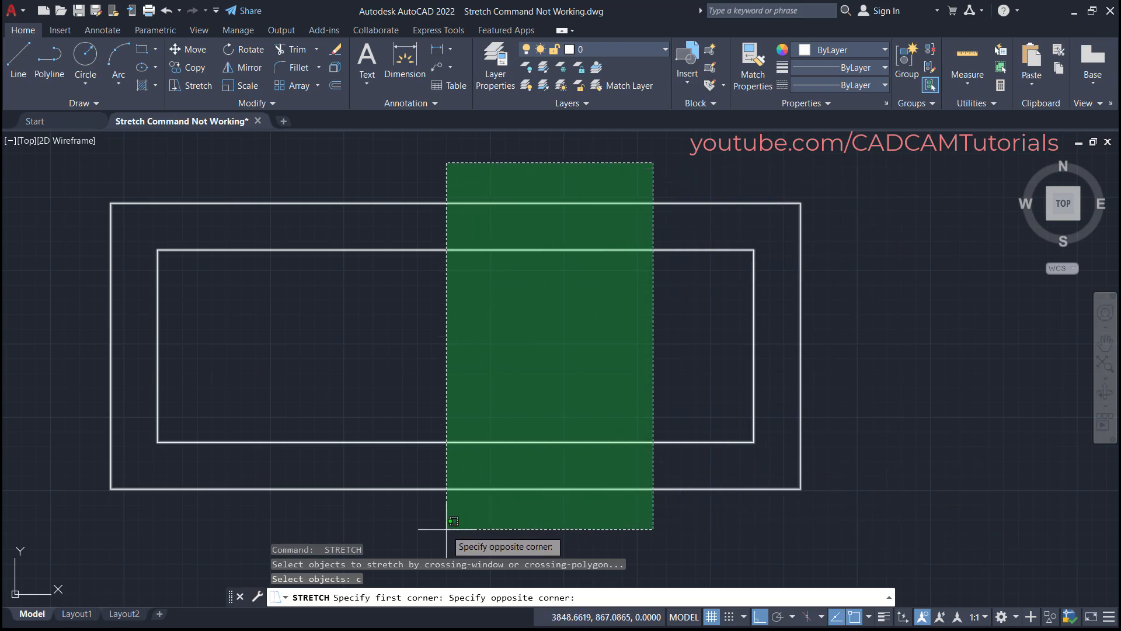
pyautogui.moveTo(798, 505)
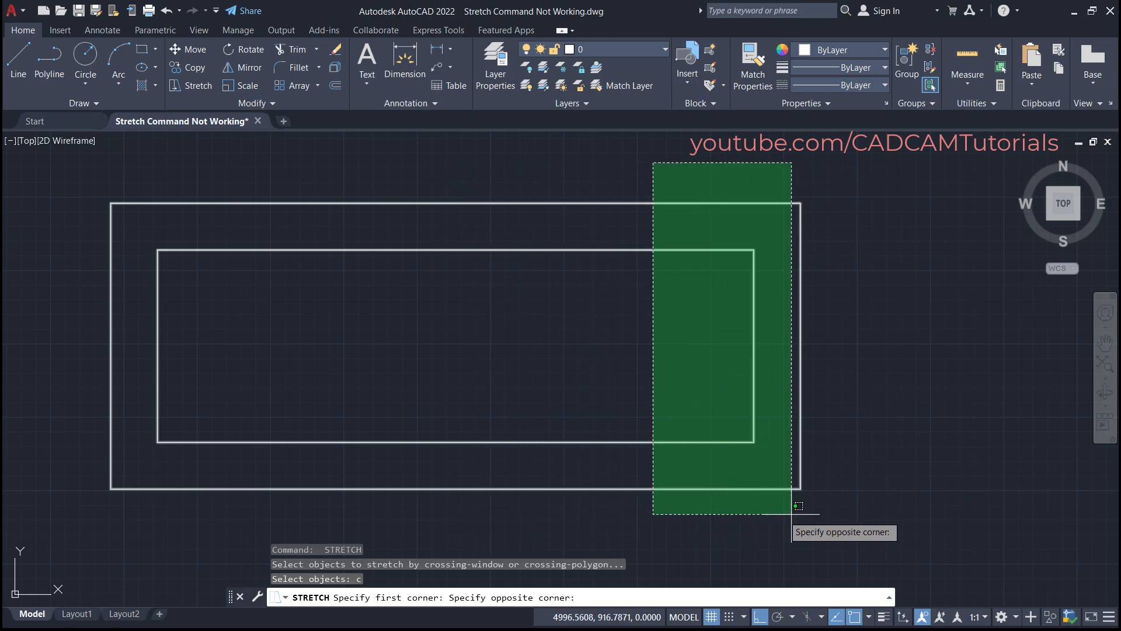
pyautogui.click(799, 504)
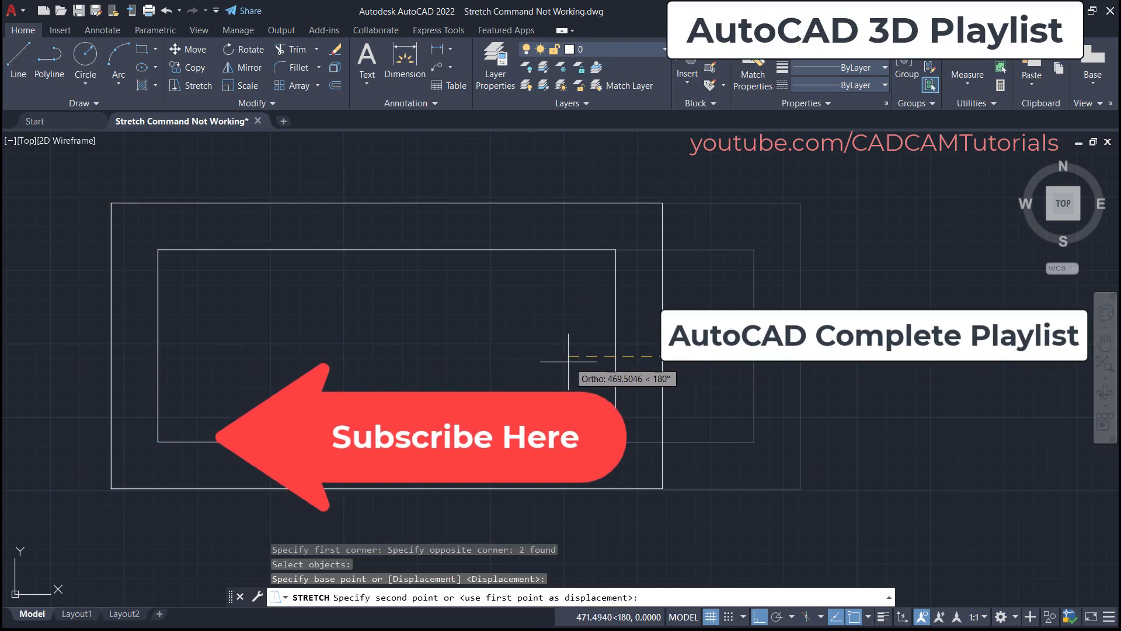
pyautogui.click(720, 391)
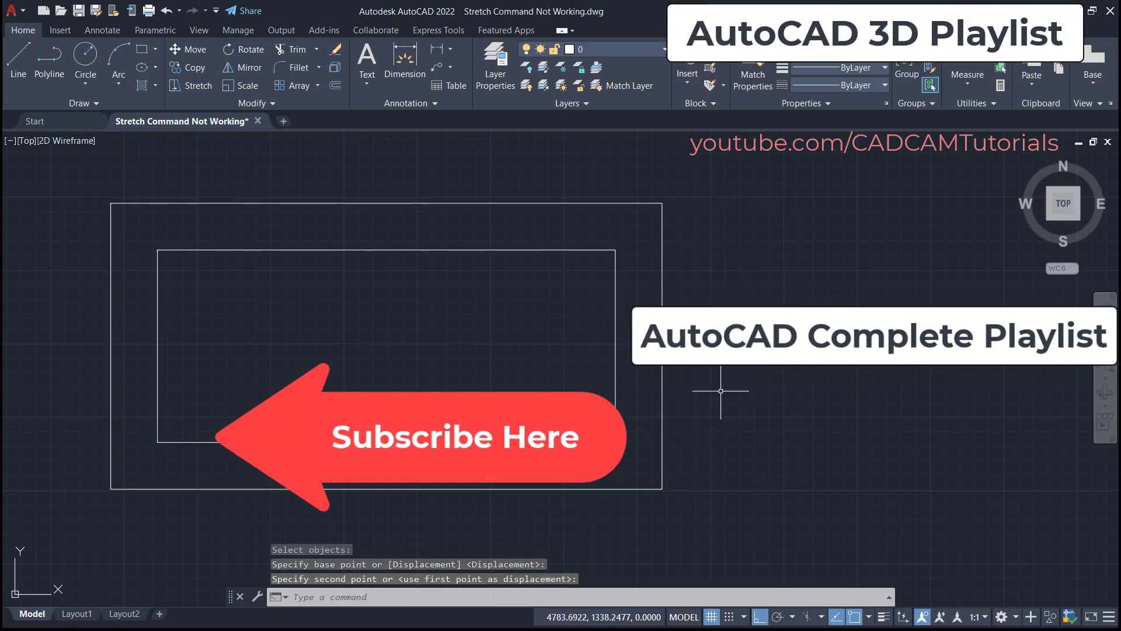